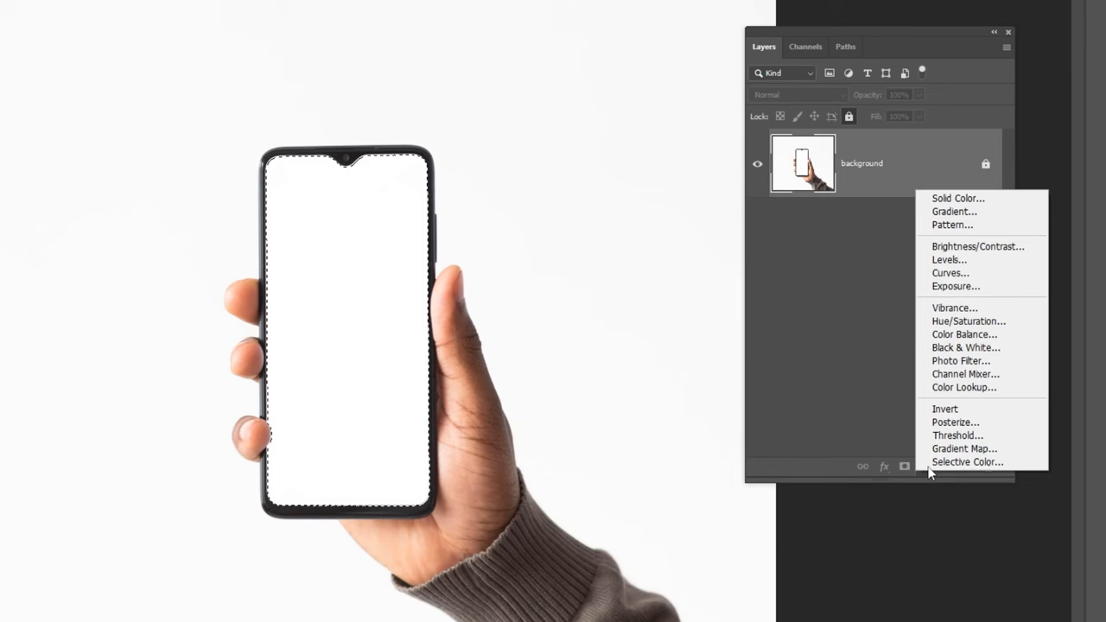
Add a red Solid Color fill layer masked to the selected phone screen.
{"action": "left_click", "coordinate": [947, 196]}
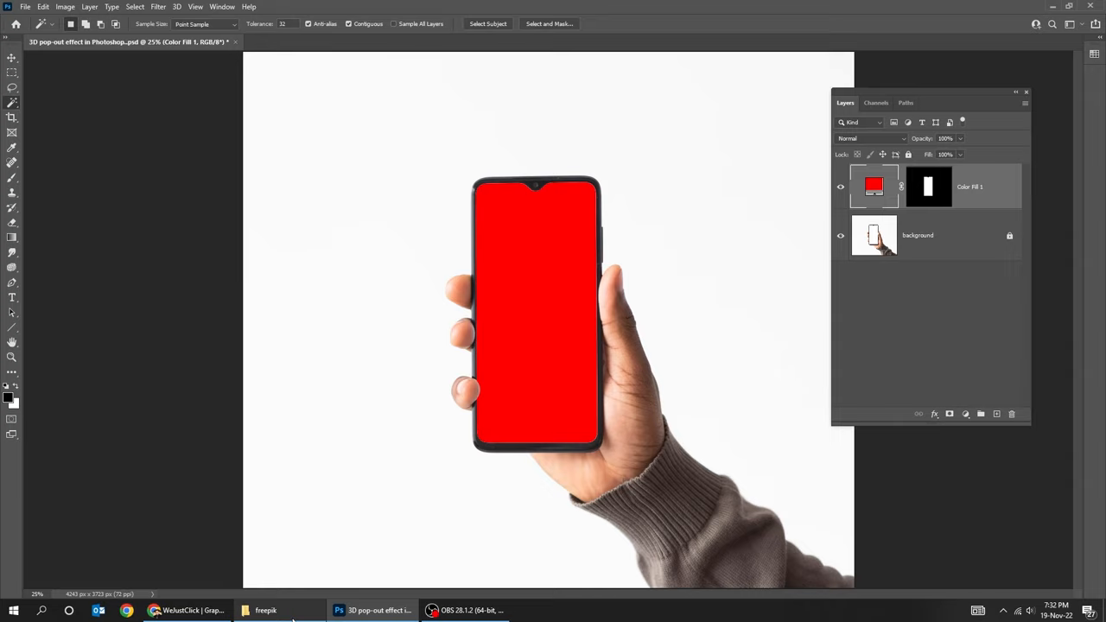